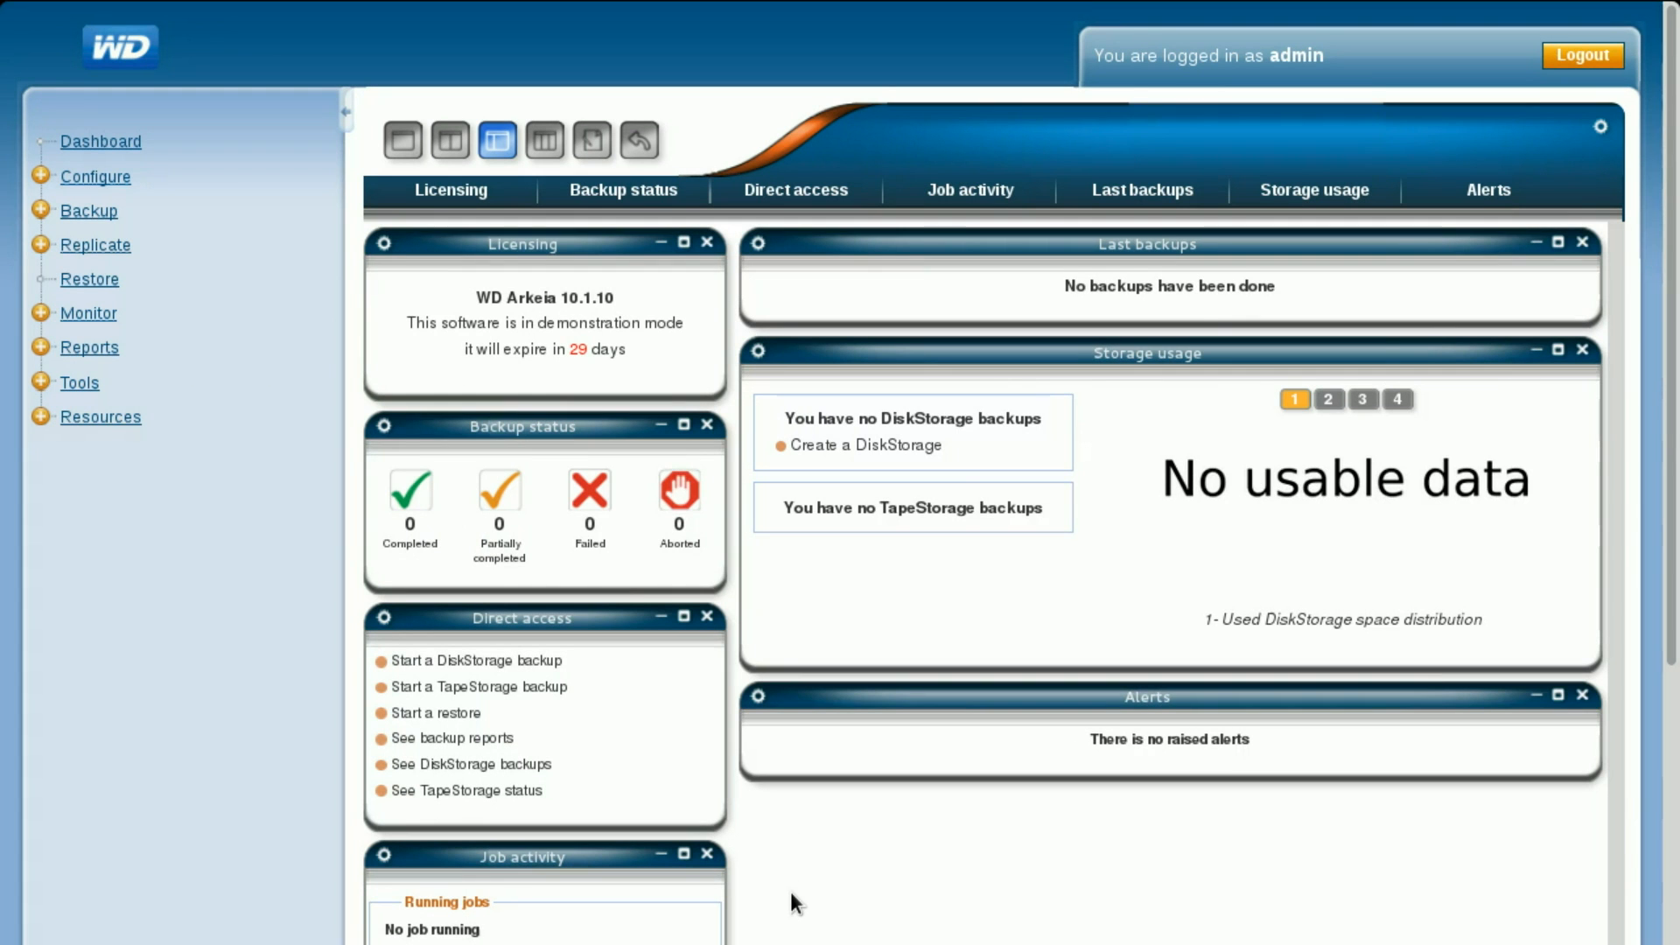
pyautogui.moveTo(624, 512)
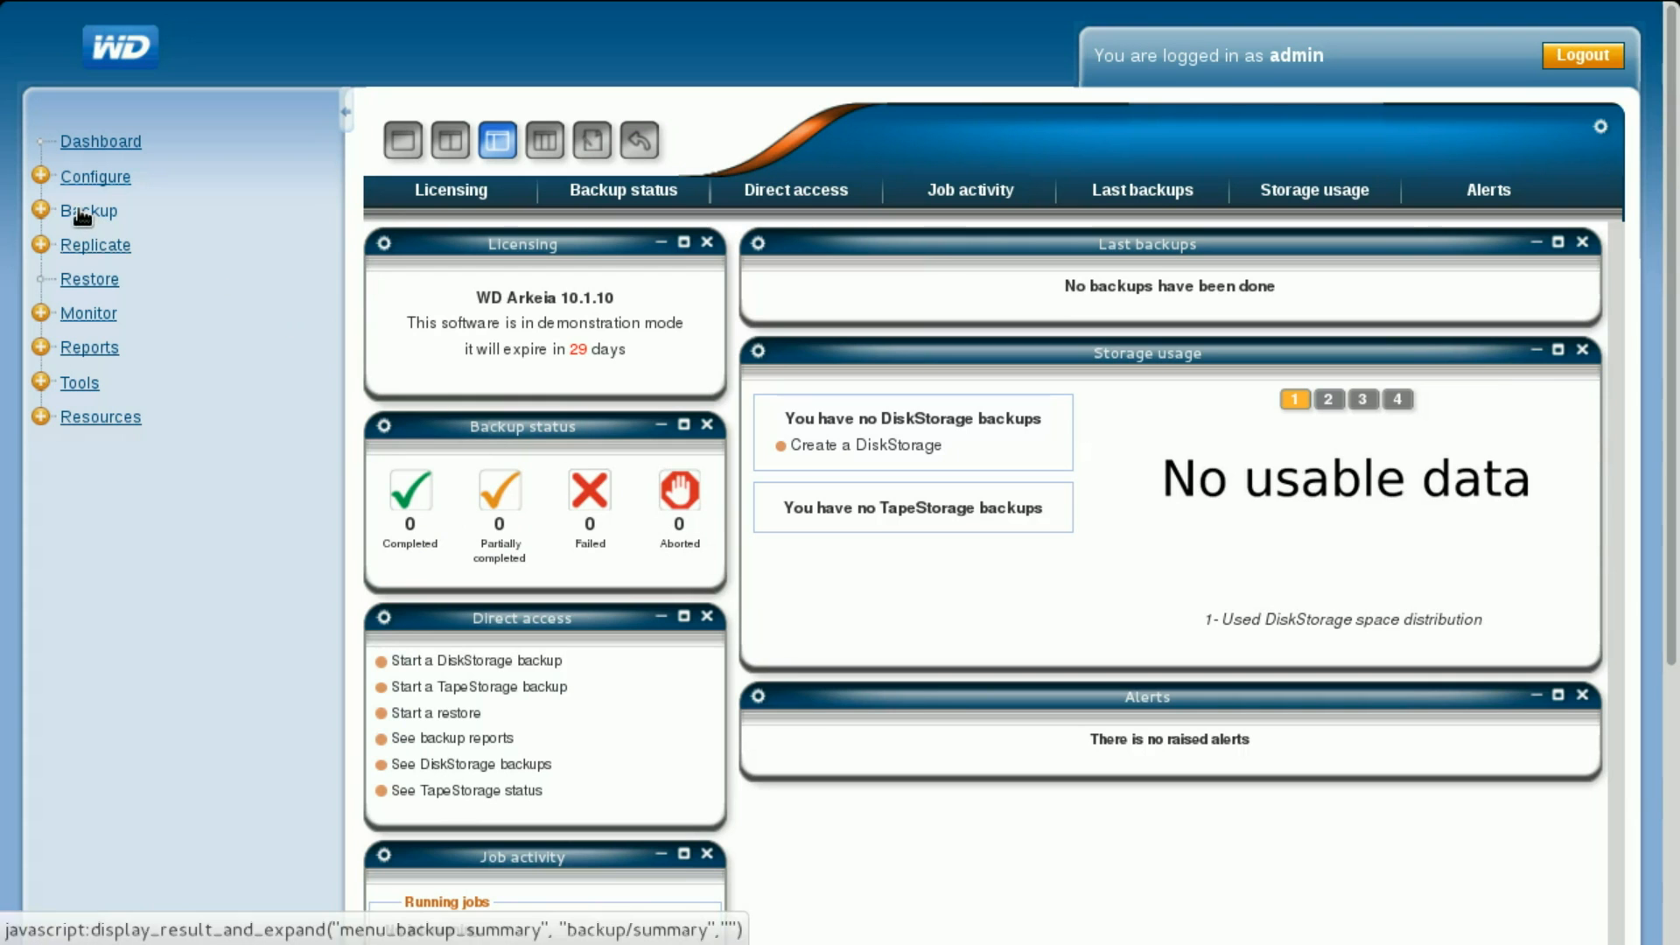
# - Navigate Backup > Where to backup > TapeStorage to the empty Tape Drives list
pyautogui.click(88, 210)
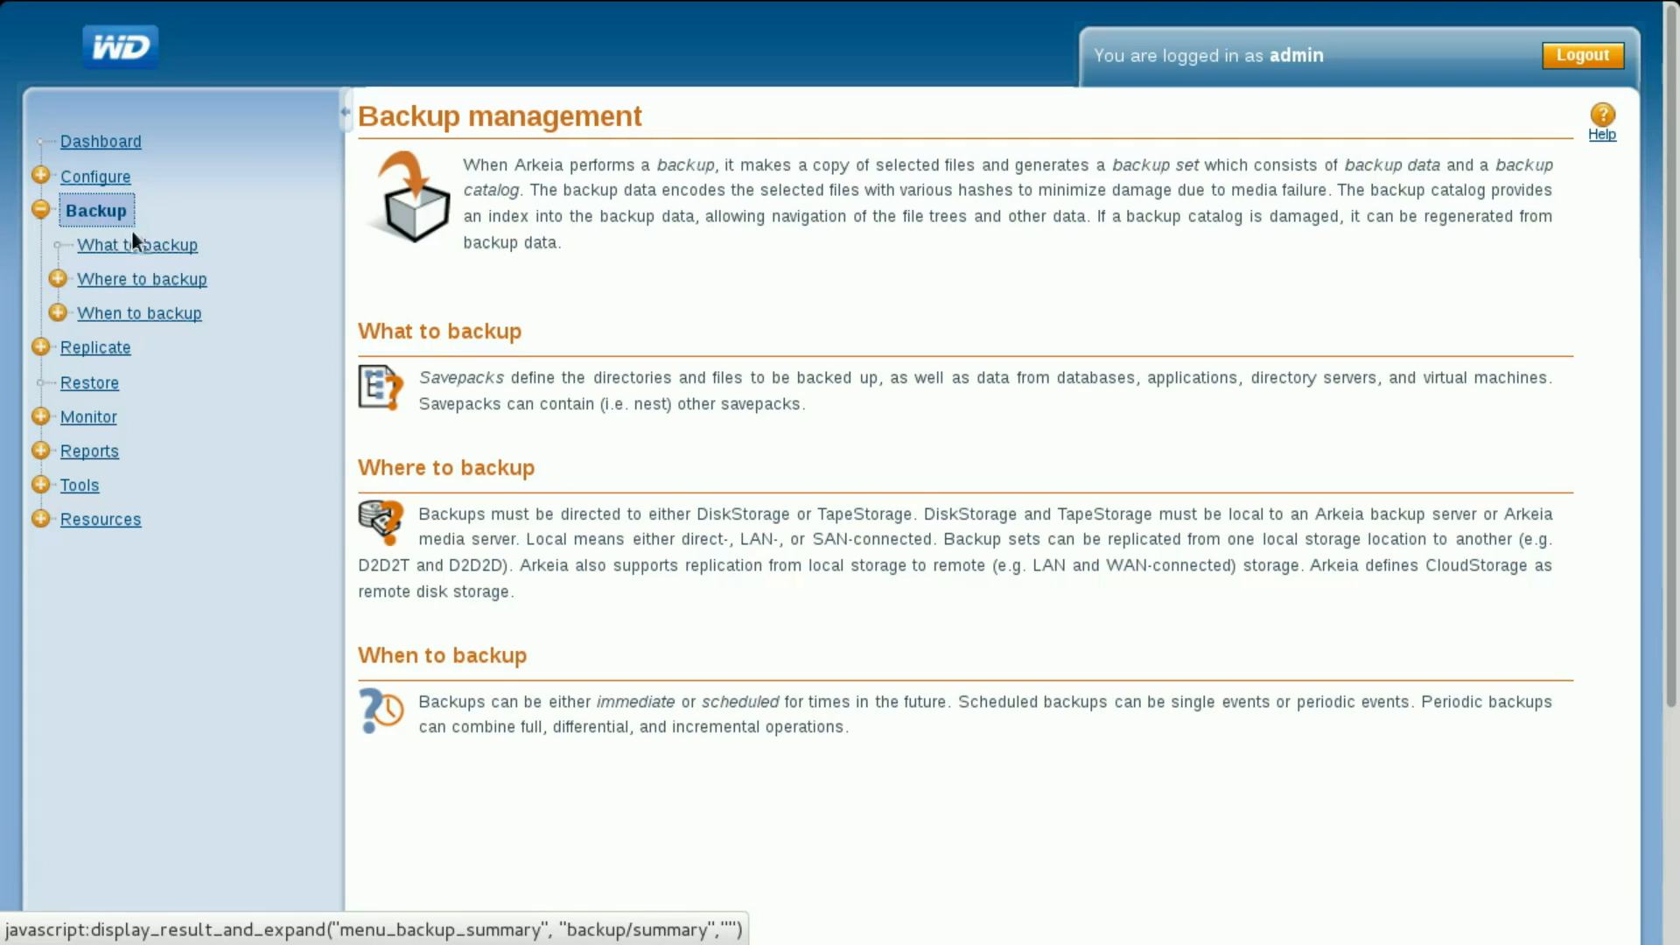
pyautogui.click(141, 279)
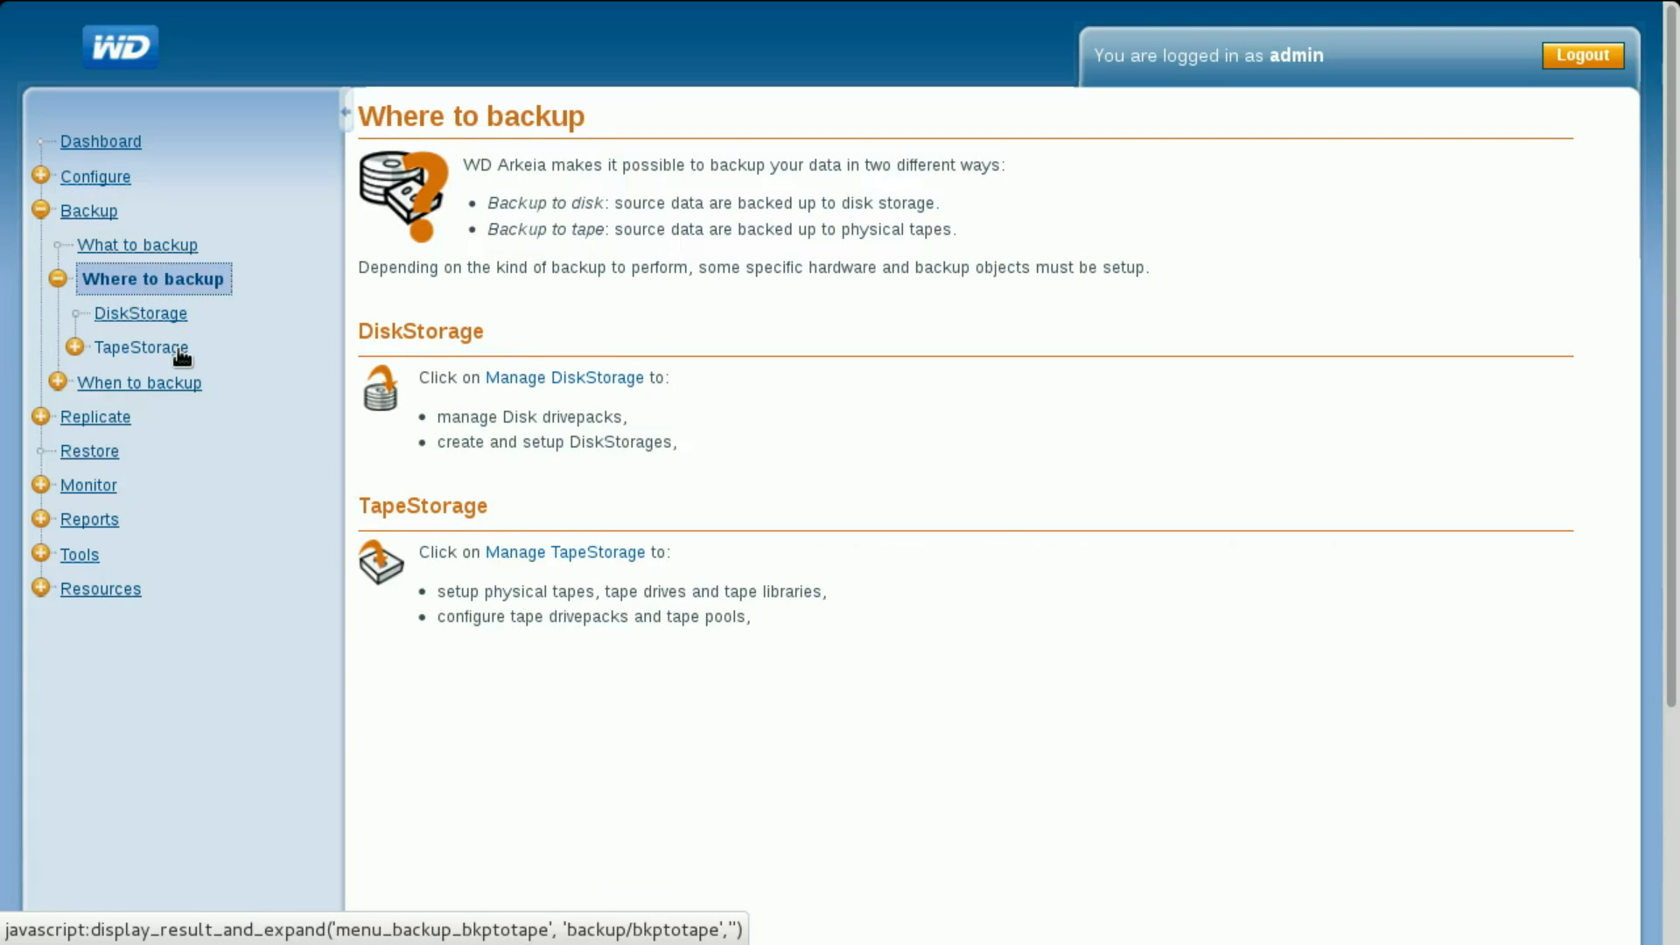
pyautogui.click(141, 346)
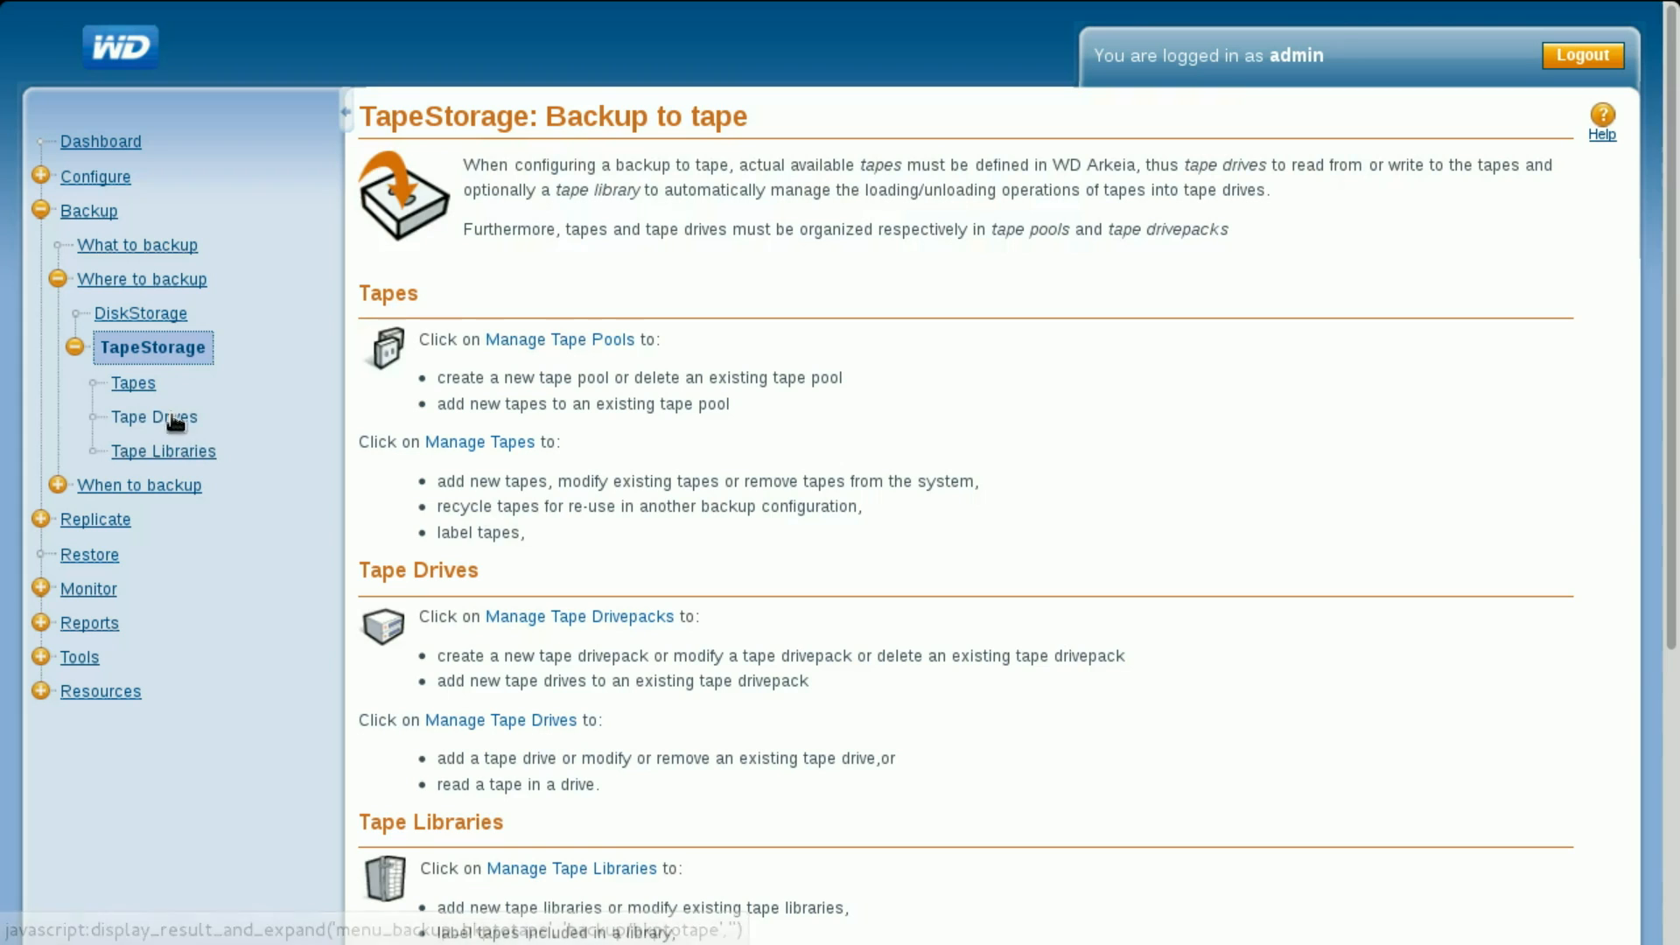
pyautogui.click(153, 416)
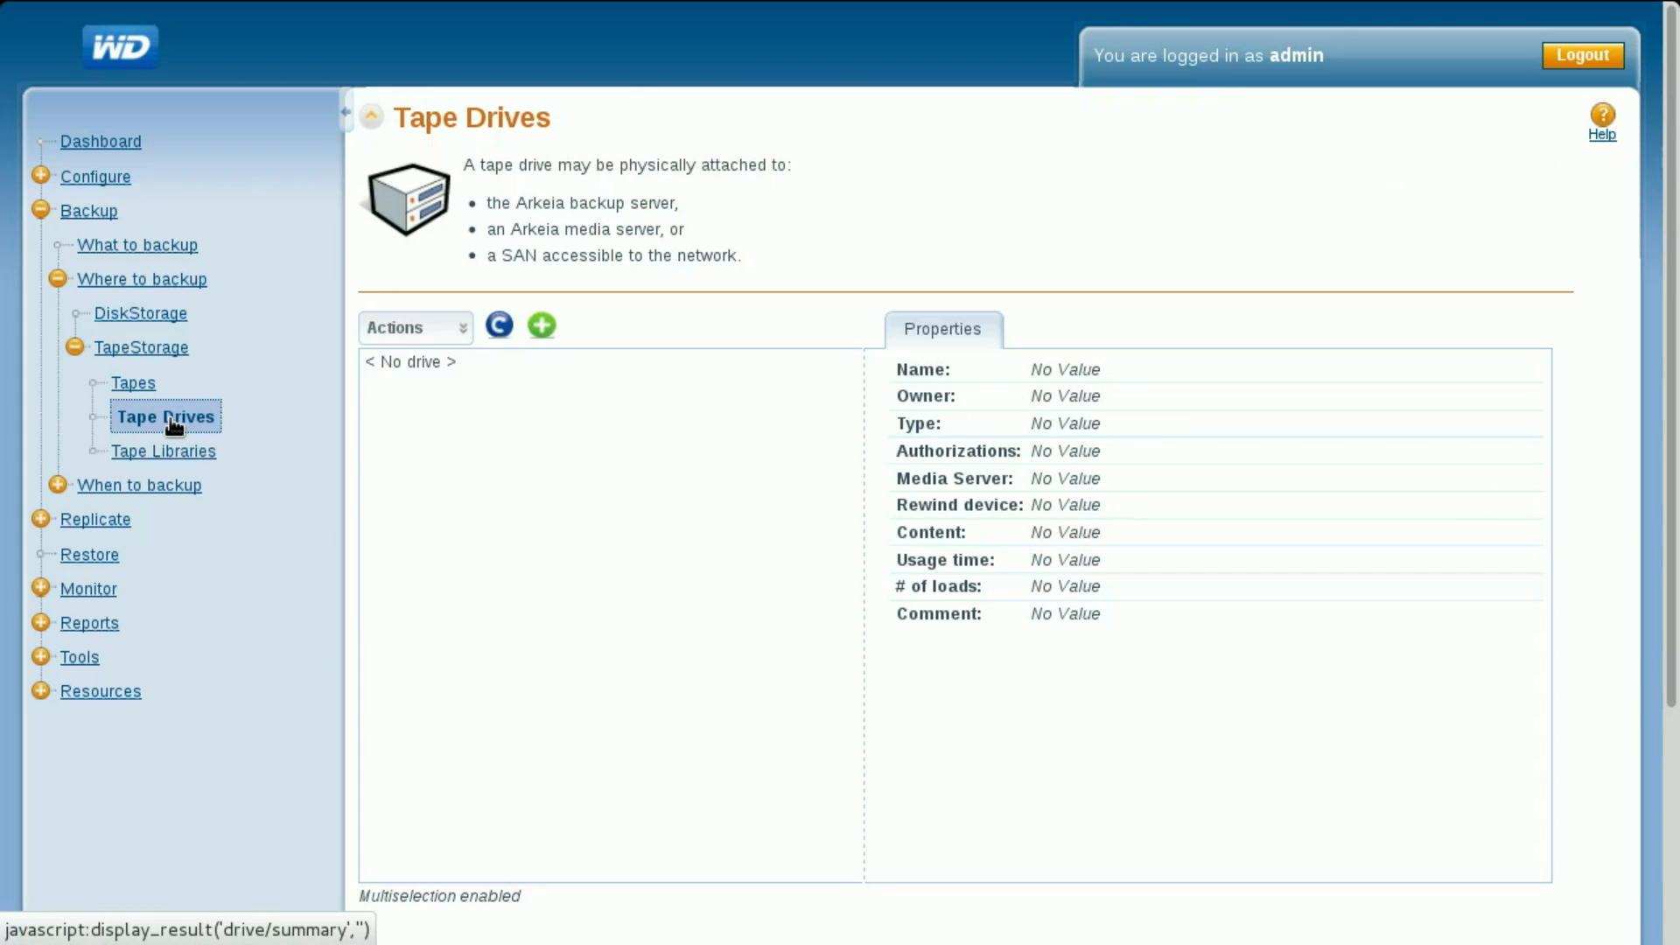
pyautogui.moveTo(540, 324)
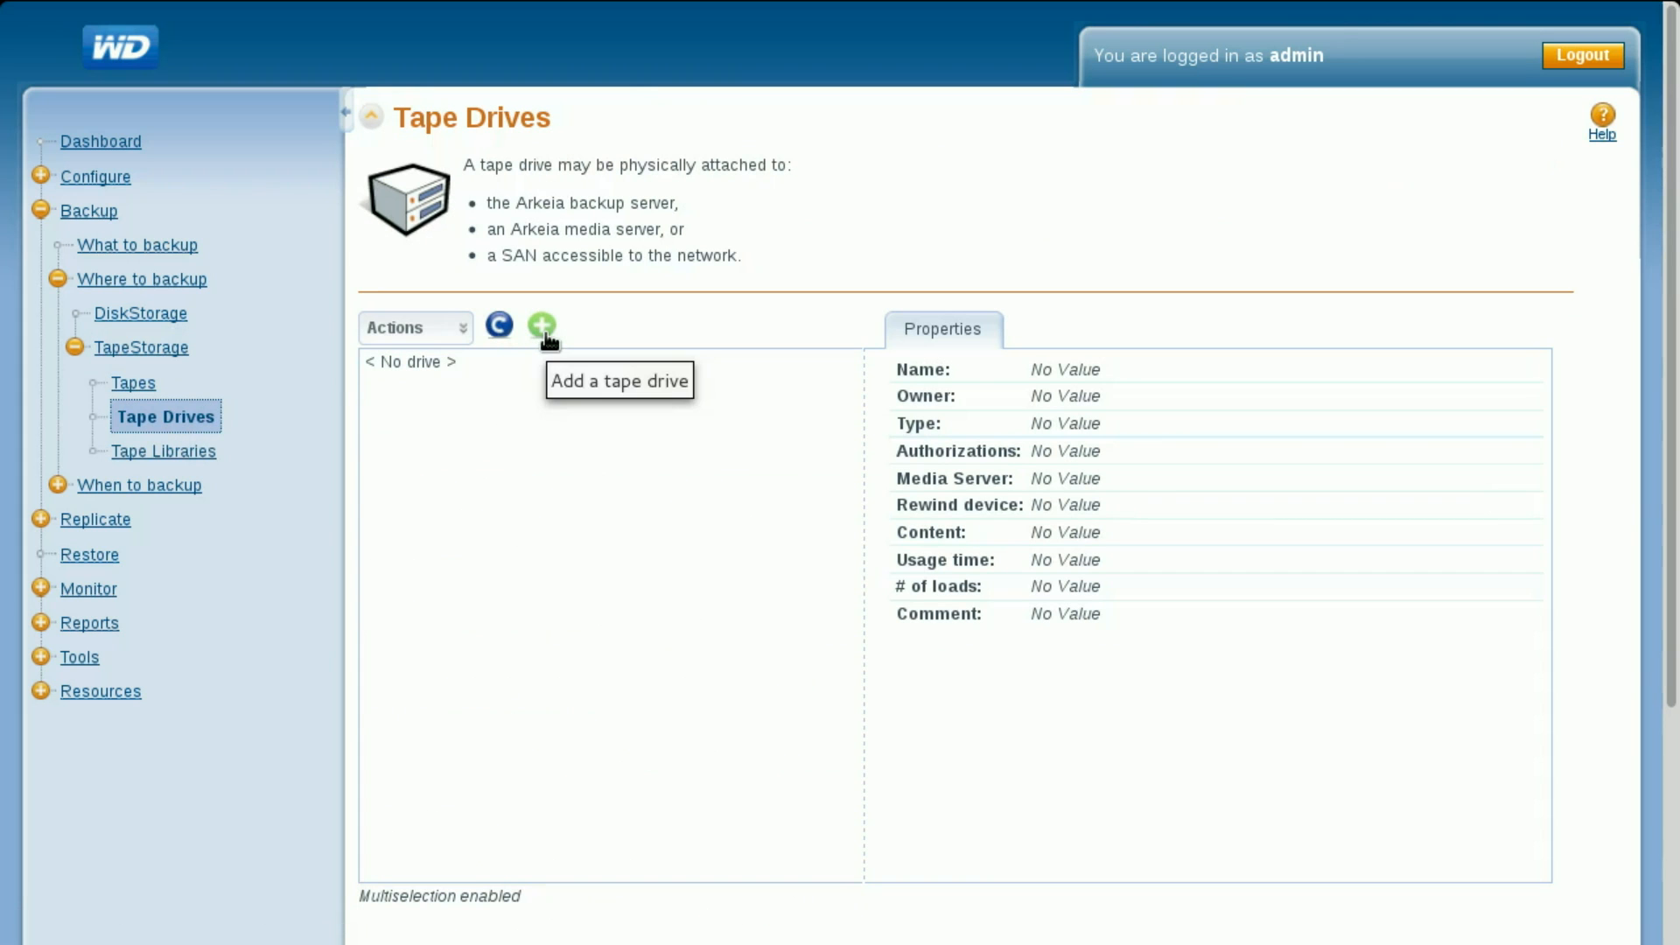
# - Start a new tape drive and name it 'Tape Drive'
pyautogui.click(541, 325)
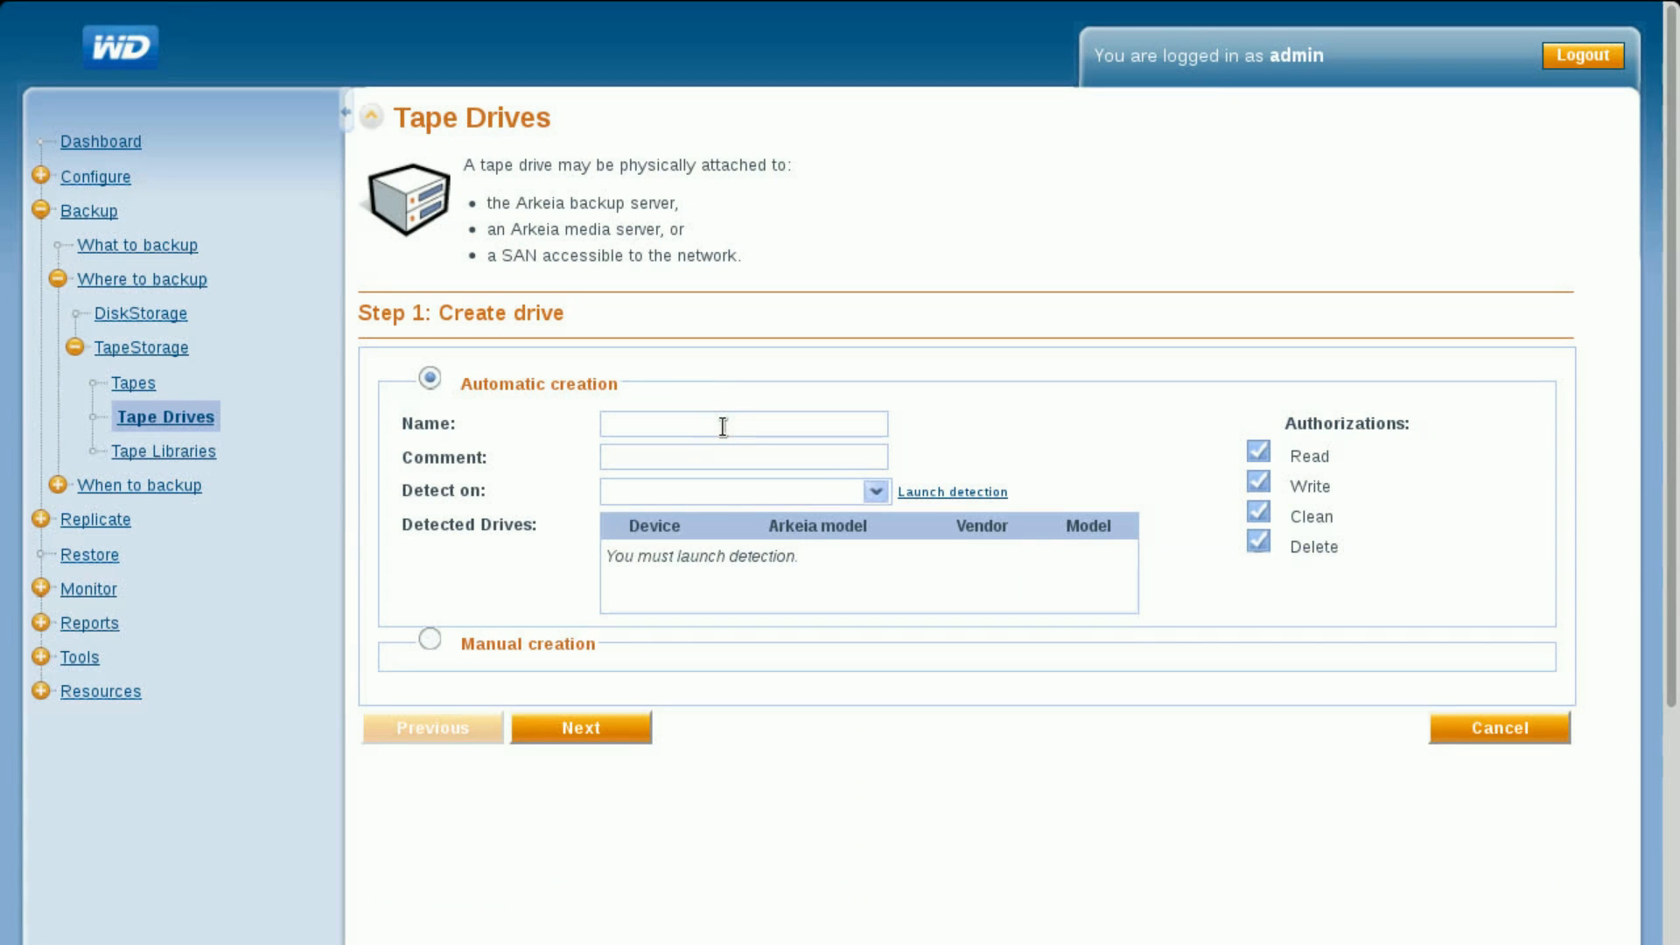
pyautogui.write('Tape Dri')
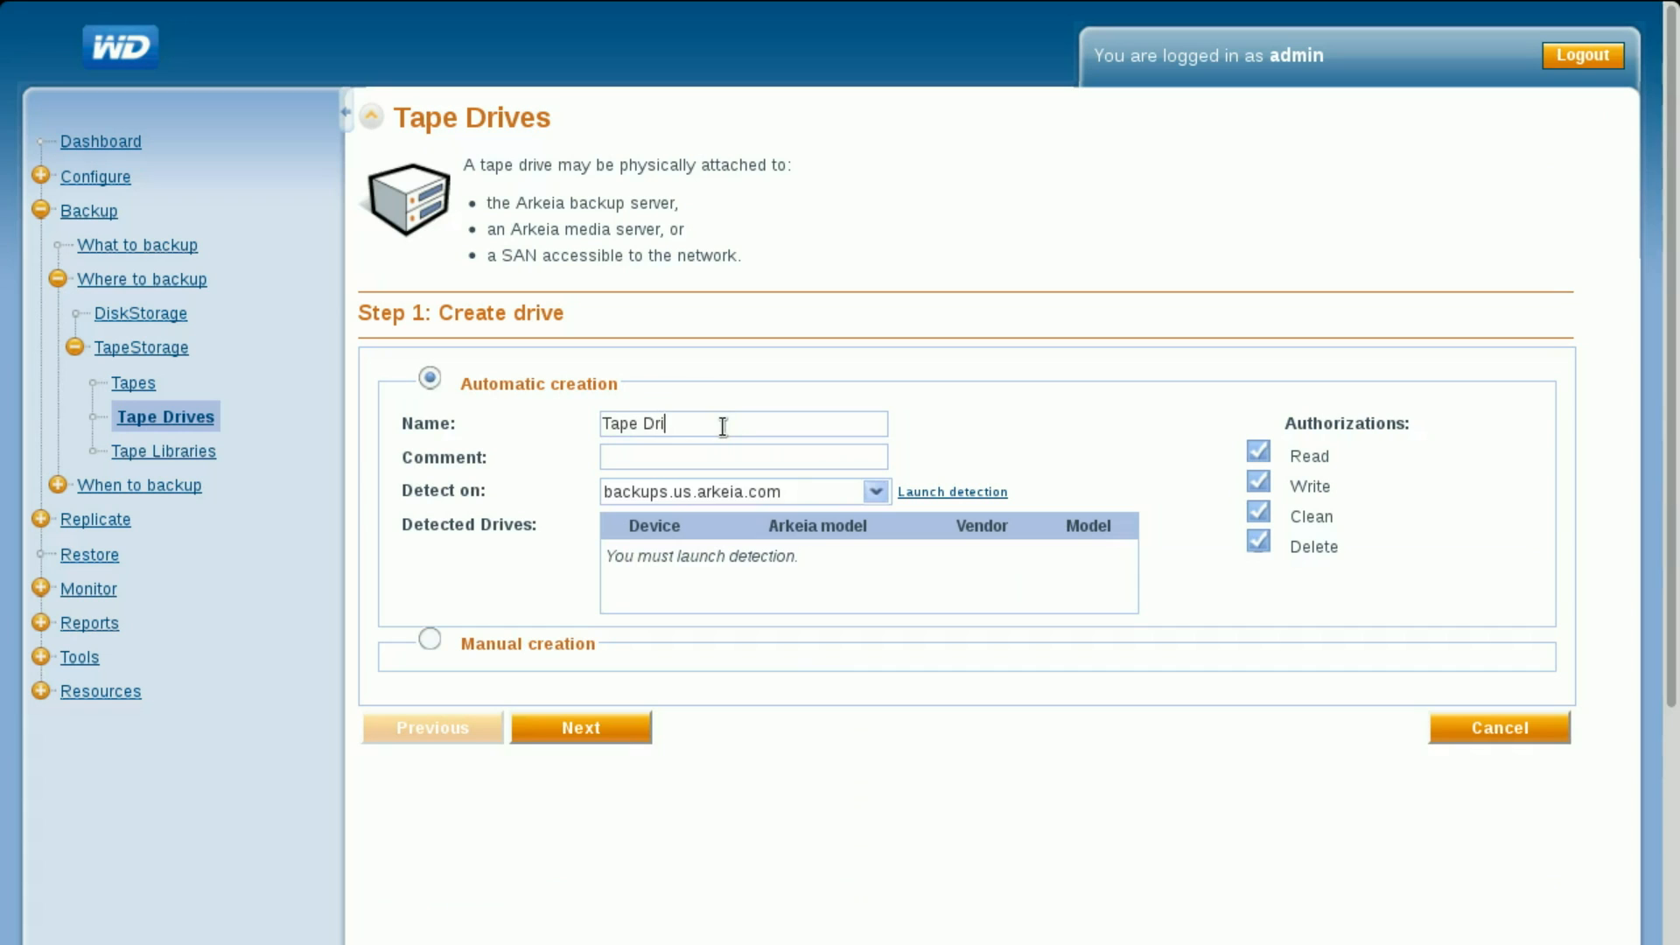
pyautogui.write('ve')
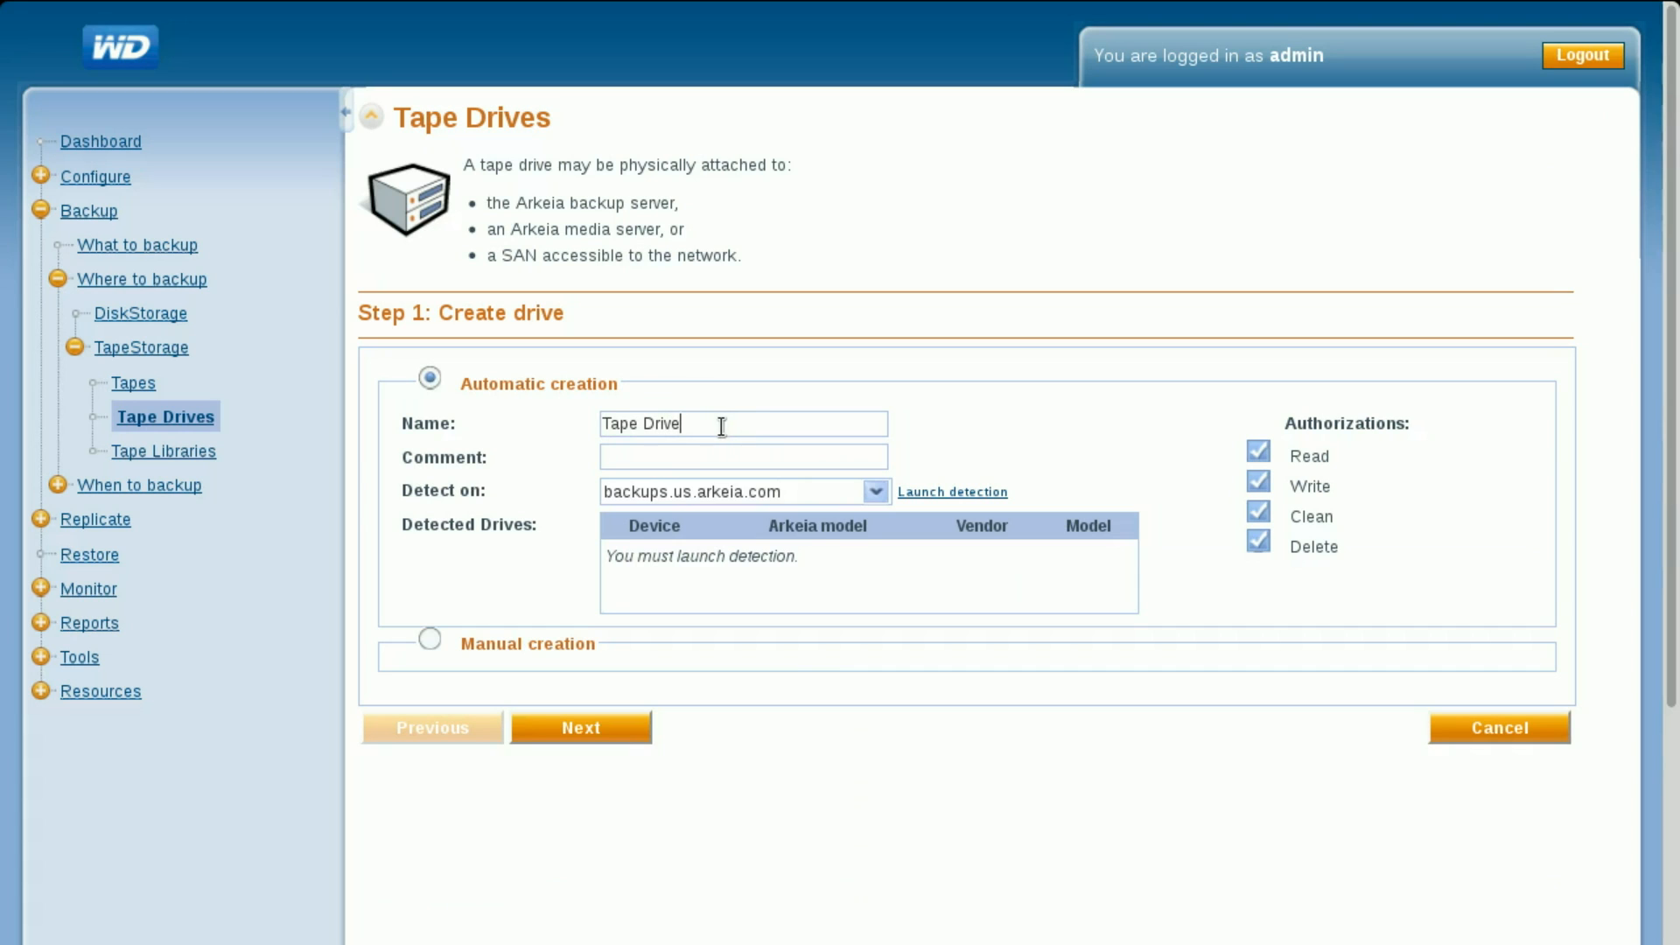
pyautogui.moveTo(982, 502)
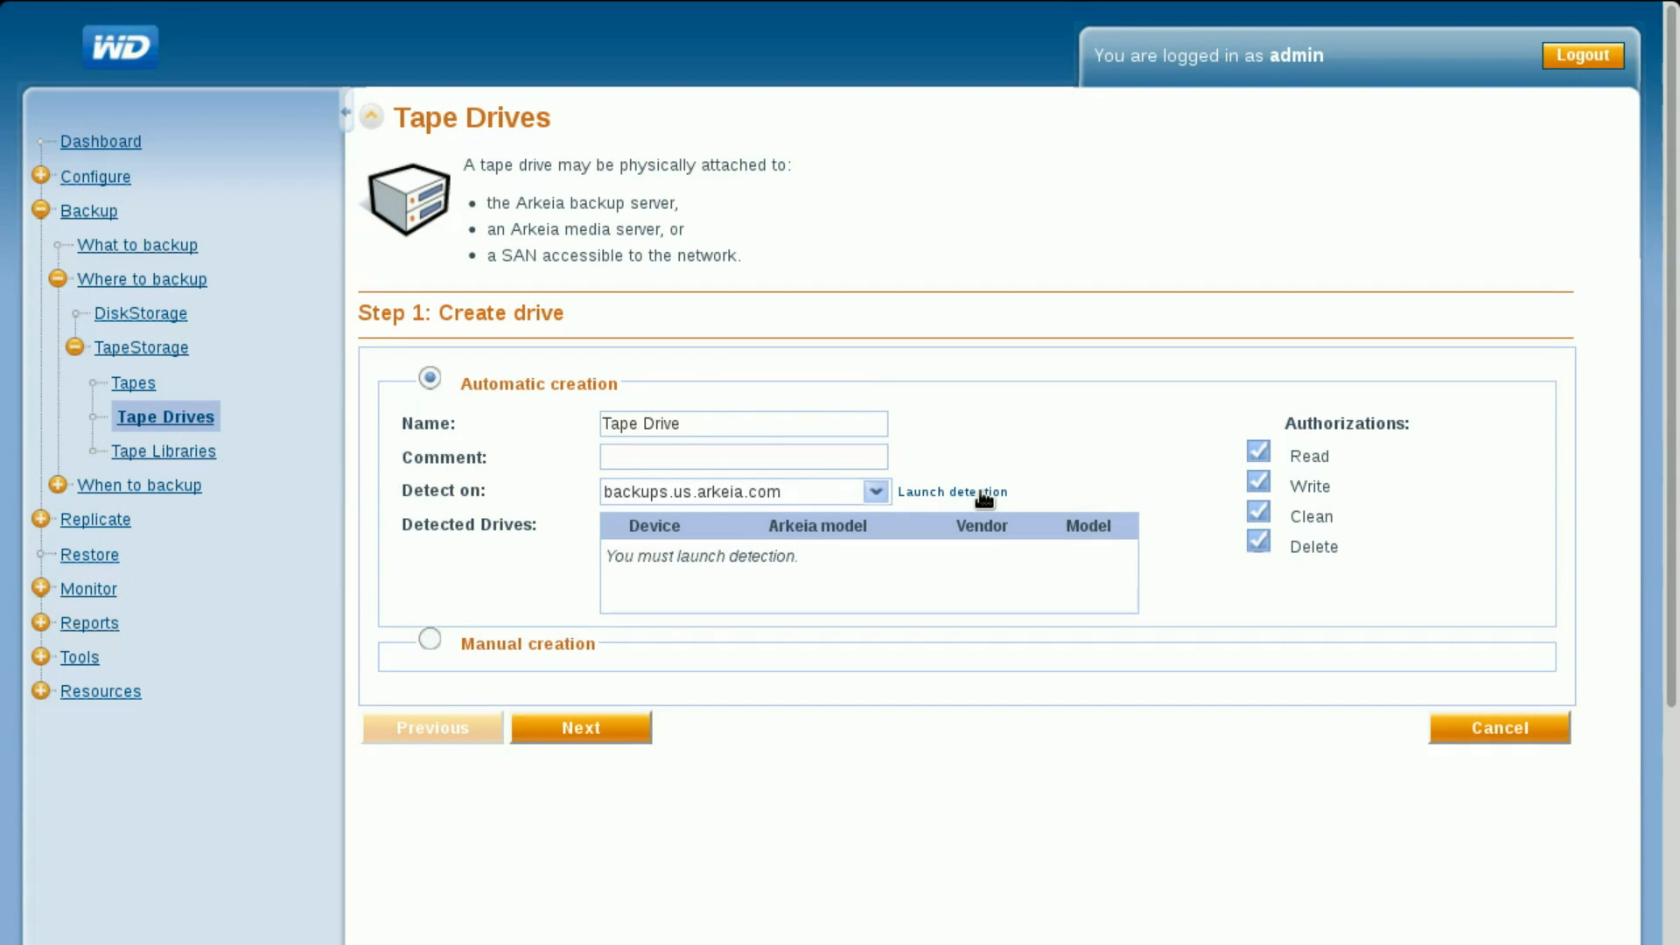
# - Detect drives, comment 'IBM Ultrium LTO-6', and select the IBM LTO6 at /dev/st0
pyautogui.click(951, 491)
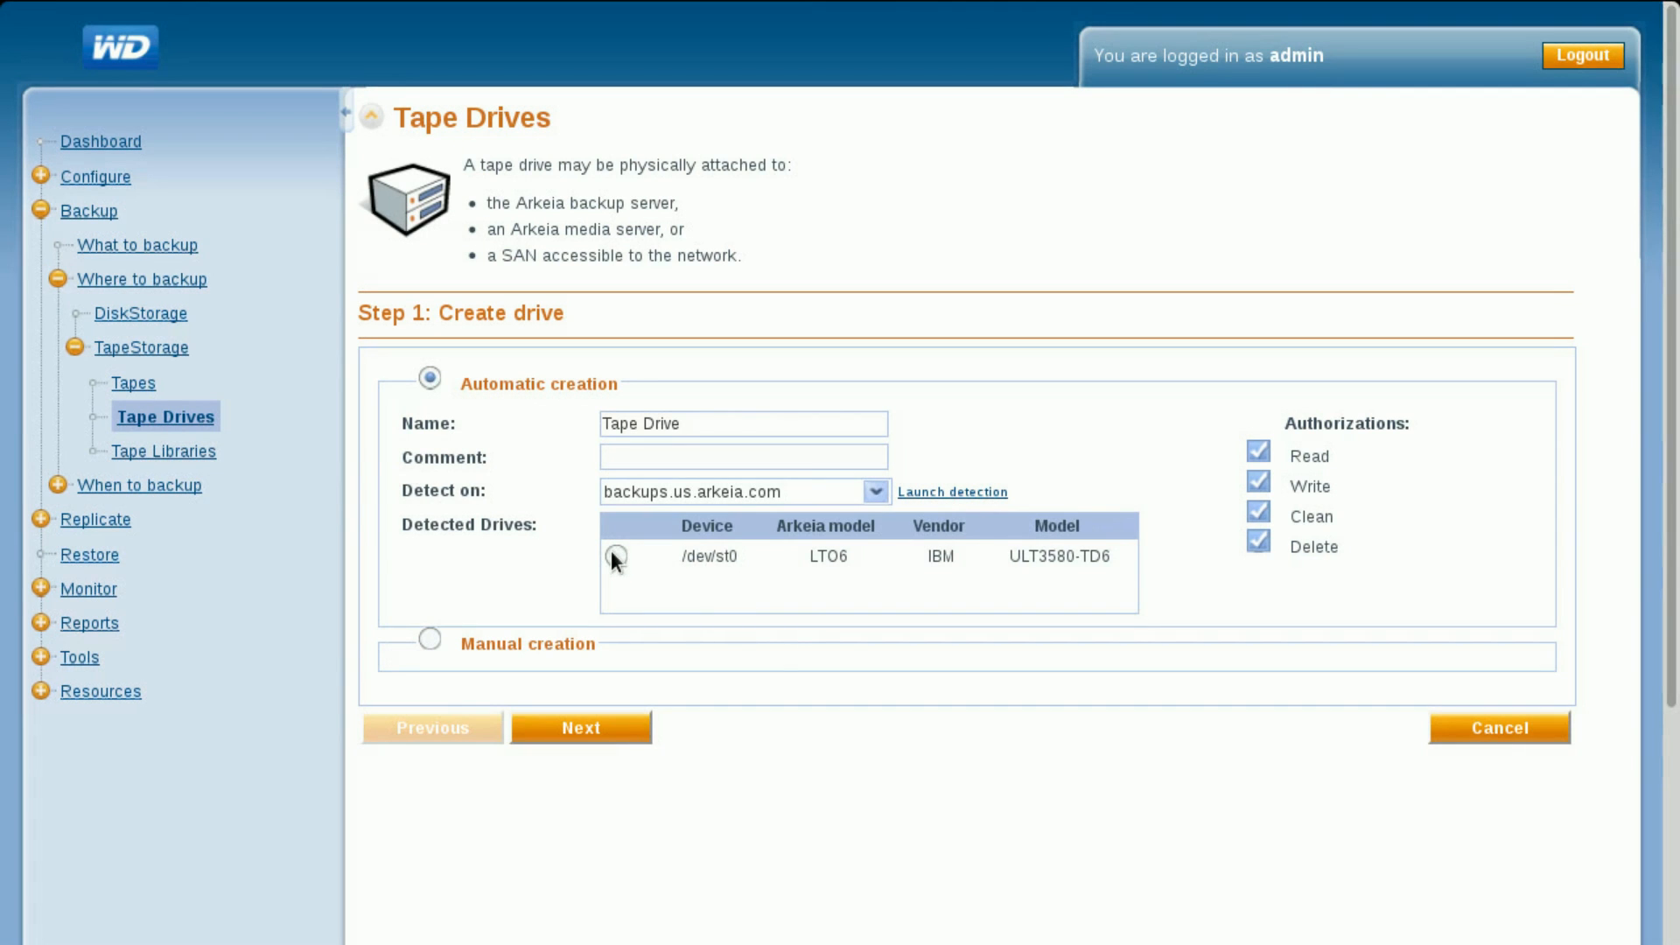
pyautogui.write('IBM Ultrium LTO-6')
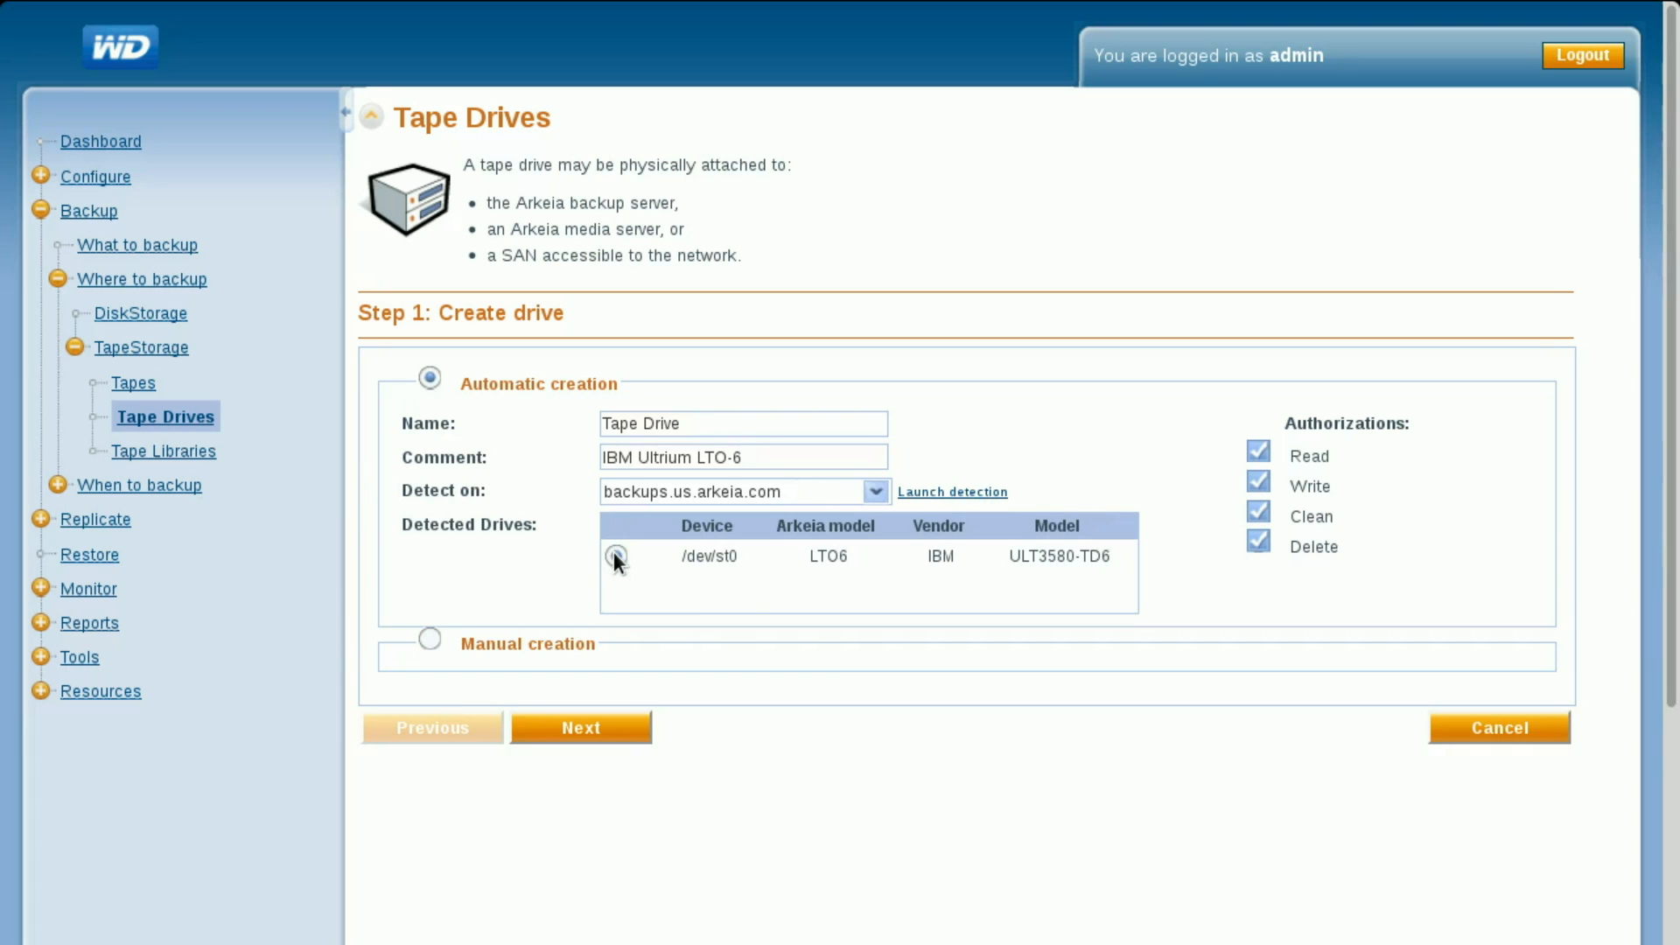
pyautogui.click(616, 554)
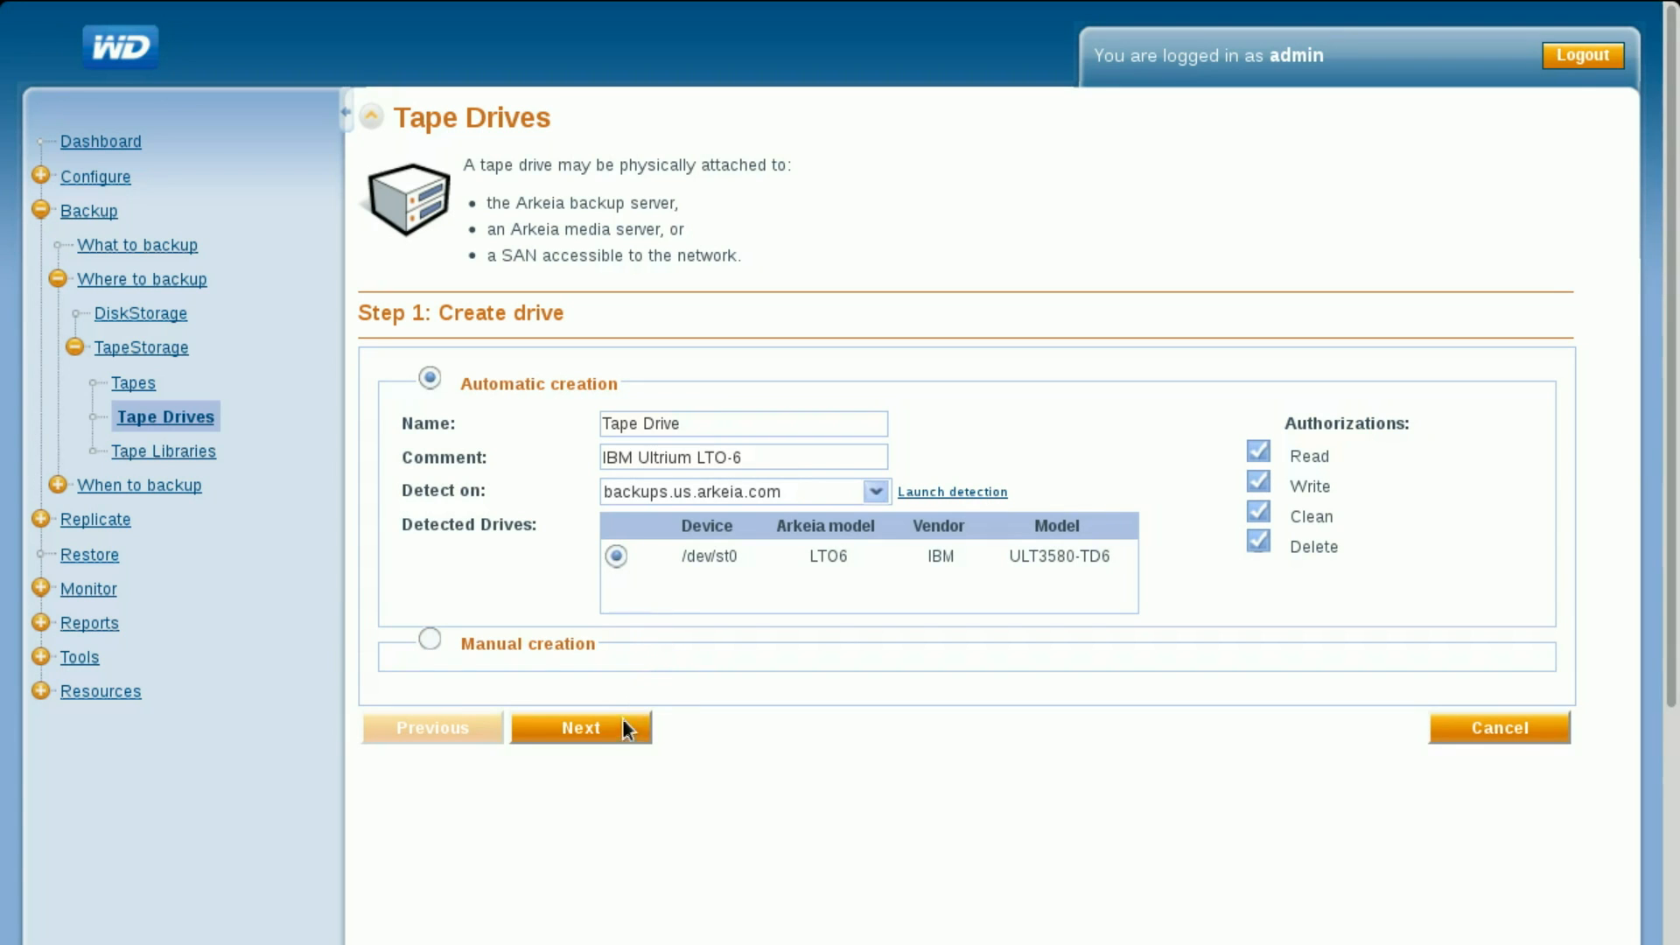
# - Assign the drive to a new drivepack named 'Tape Drive' and finish the wizard
pyautogui.click(581, 727)
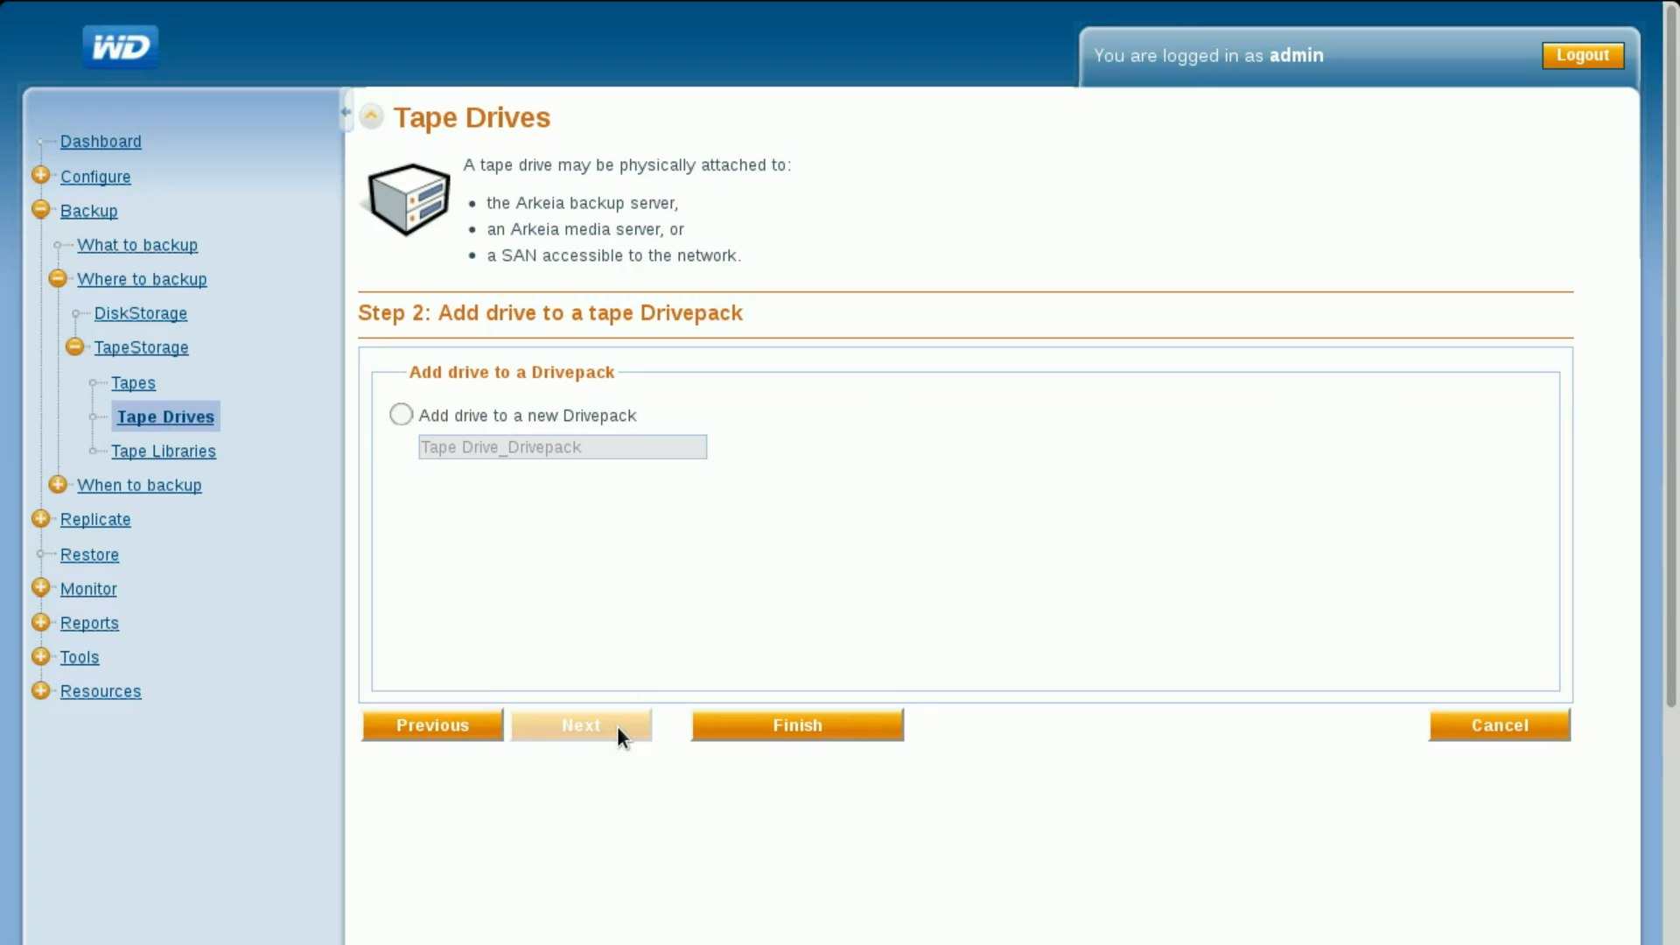
pyautogui.click(402, 416)
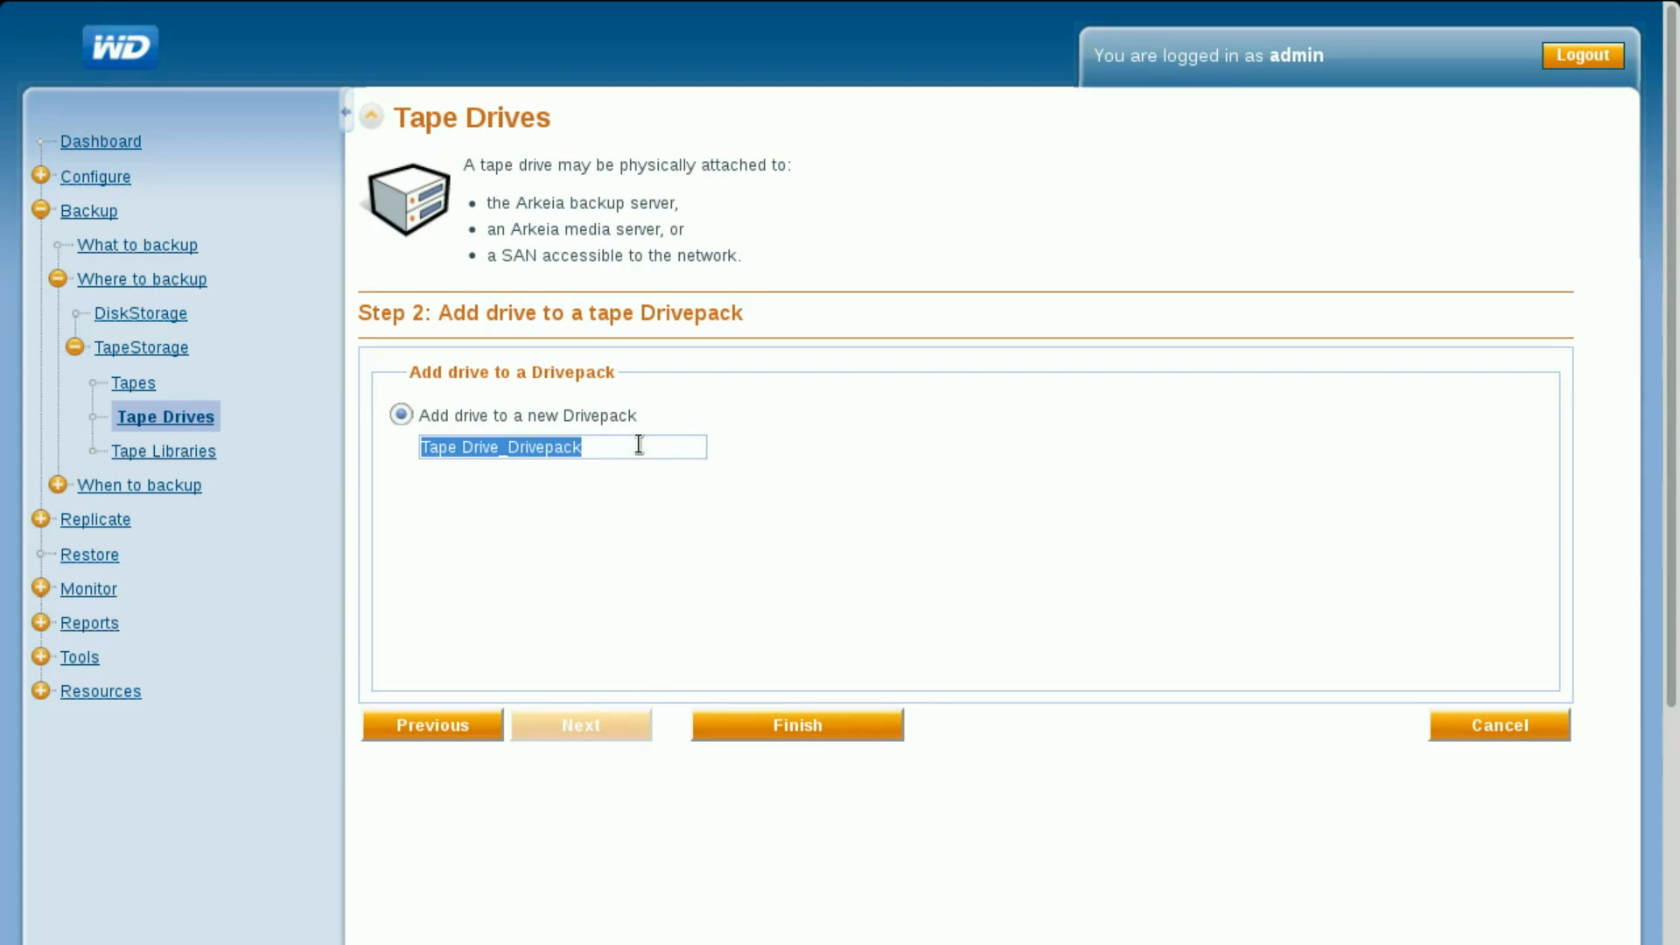
pyautogui.write('Tape')
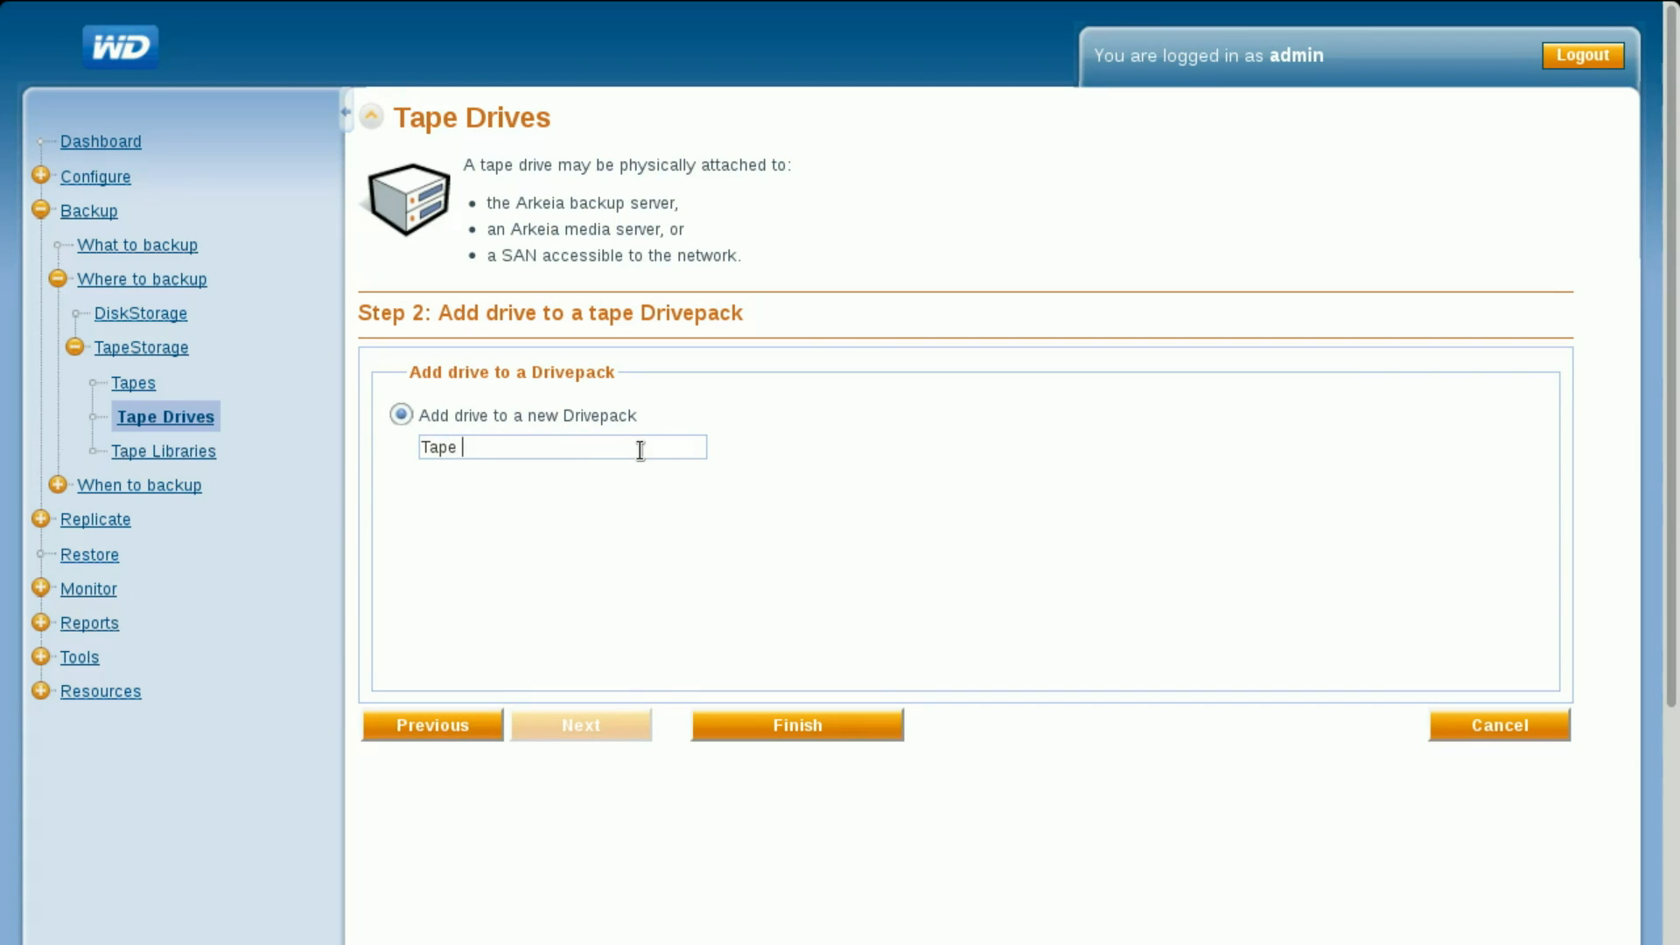
pyautogui.write('Drive')
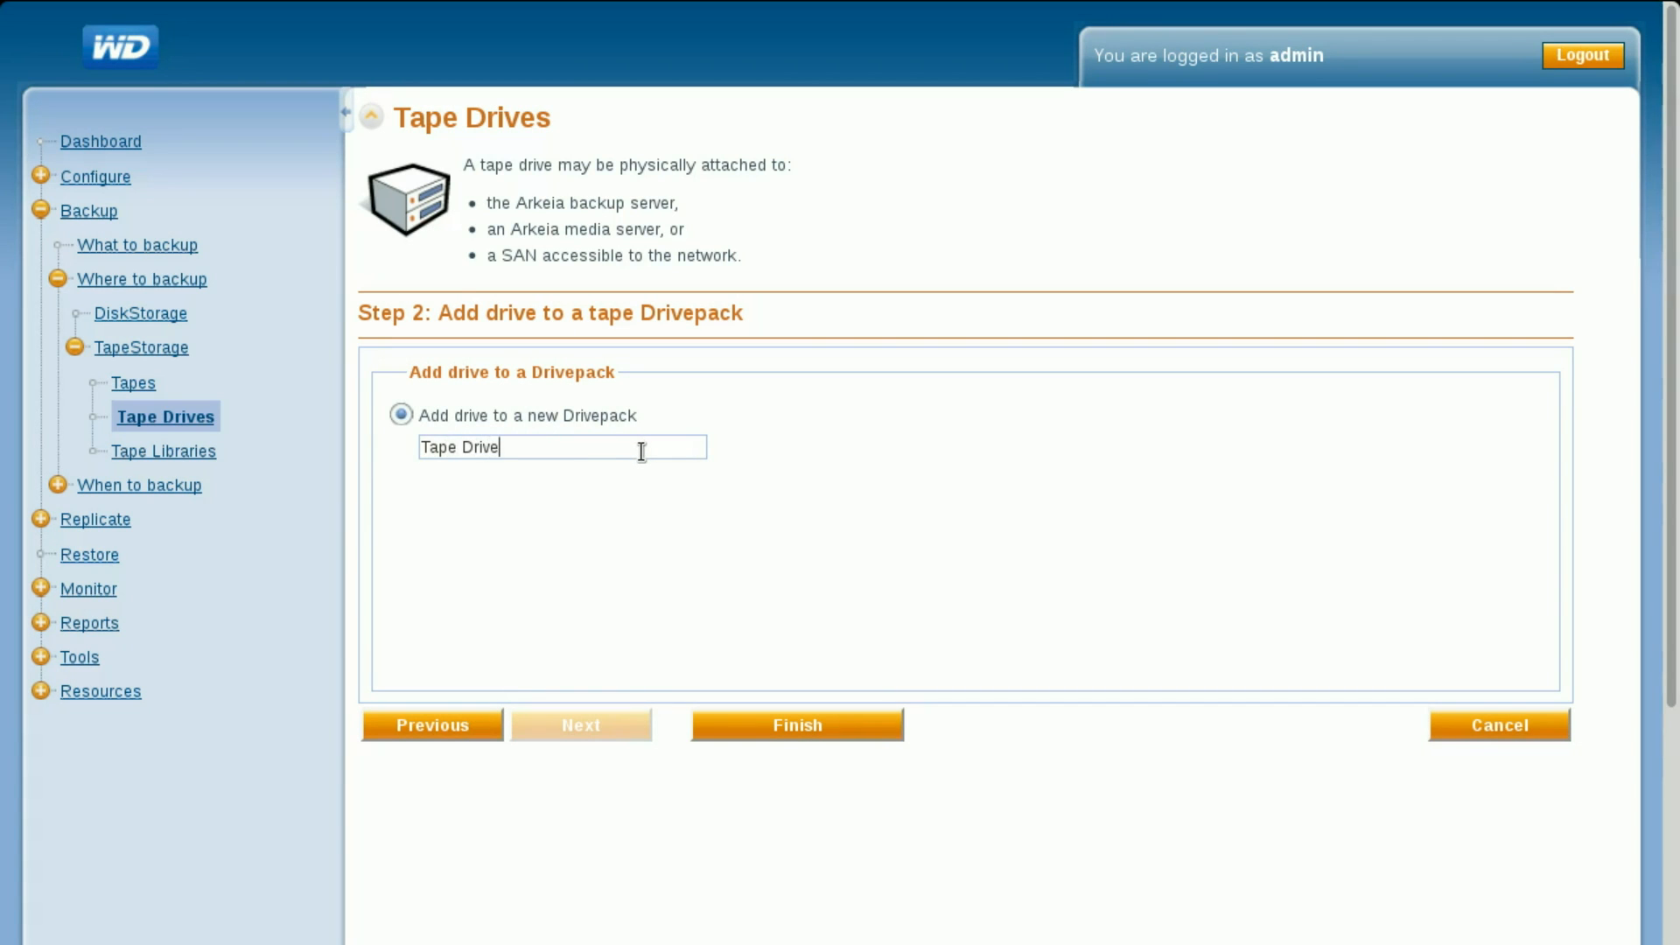
pyautogui.moveTo(855, 708)
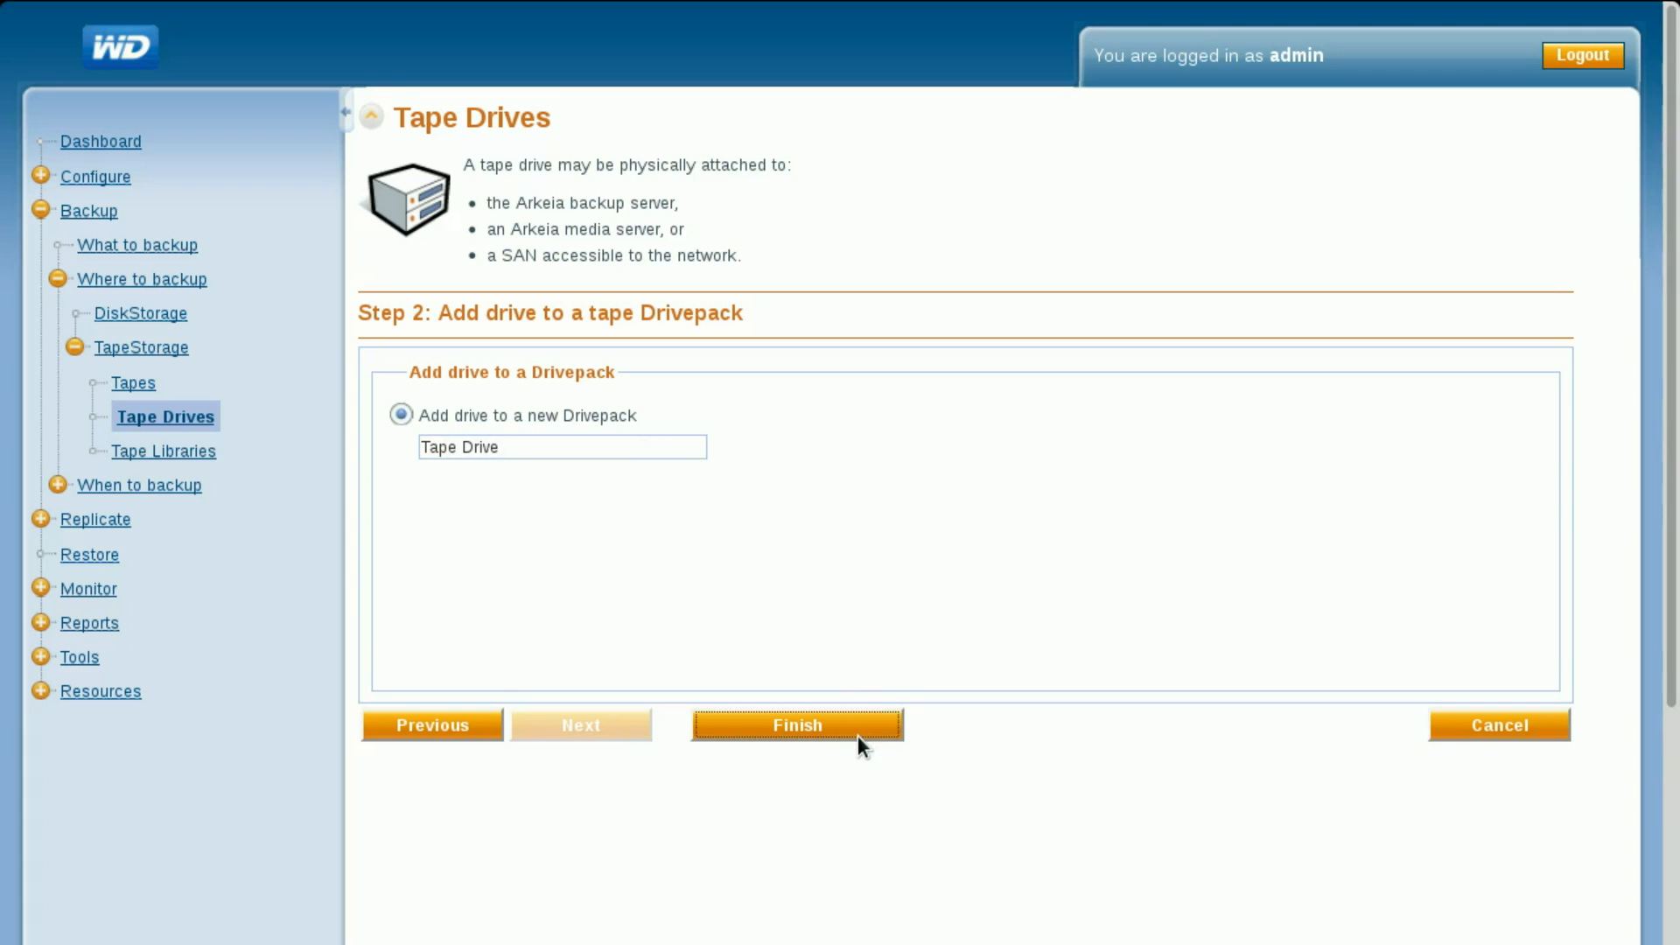
pyautogui.click(795, 725)
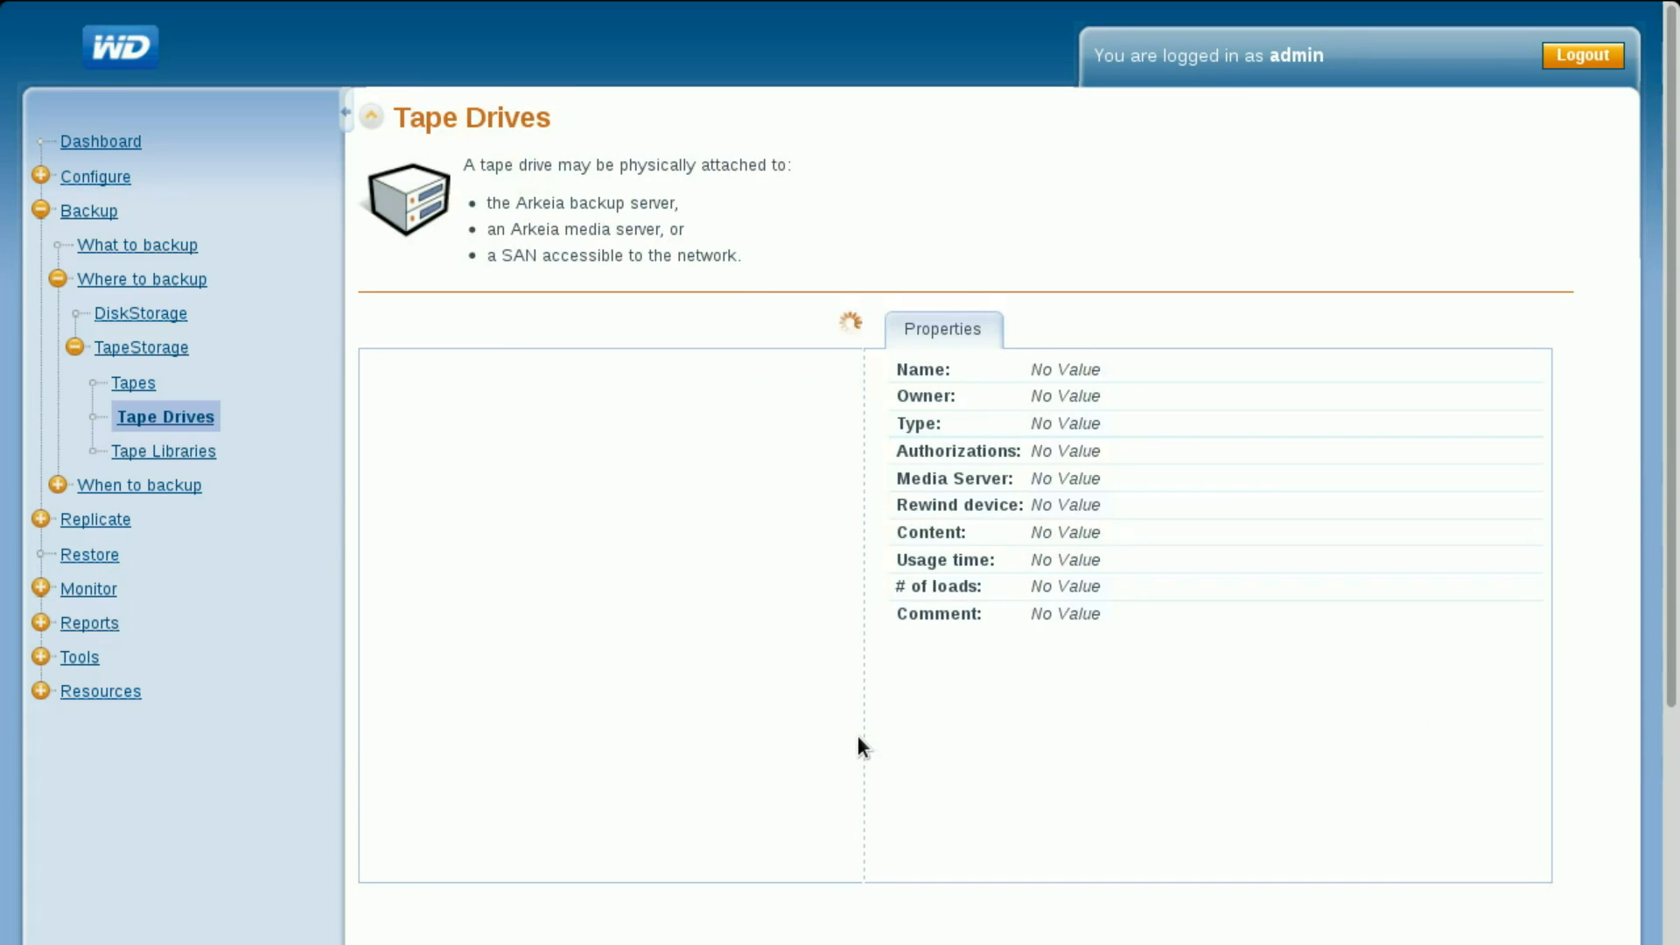